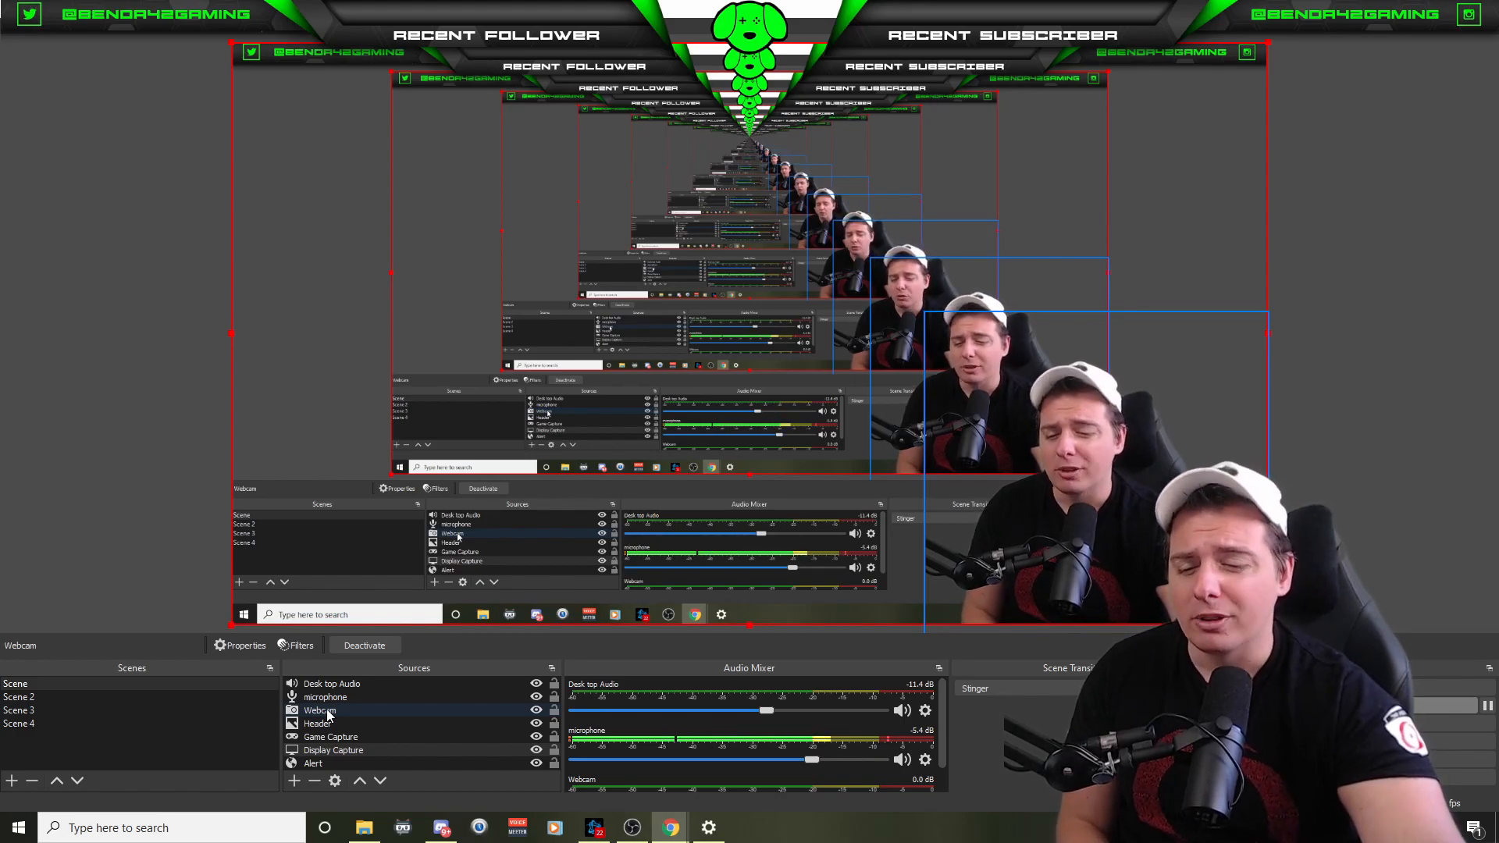
# Begin adding a new effect filter to the Webcam source from its Filters window.
pyautogui.rightClick(319, 711)
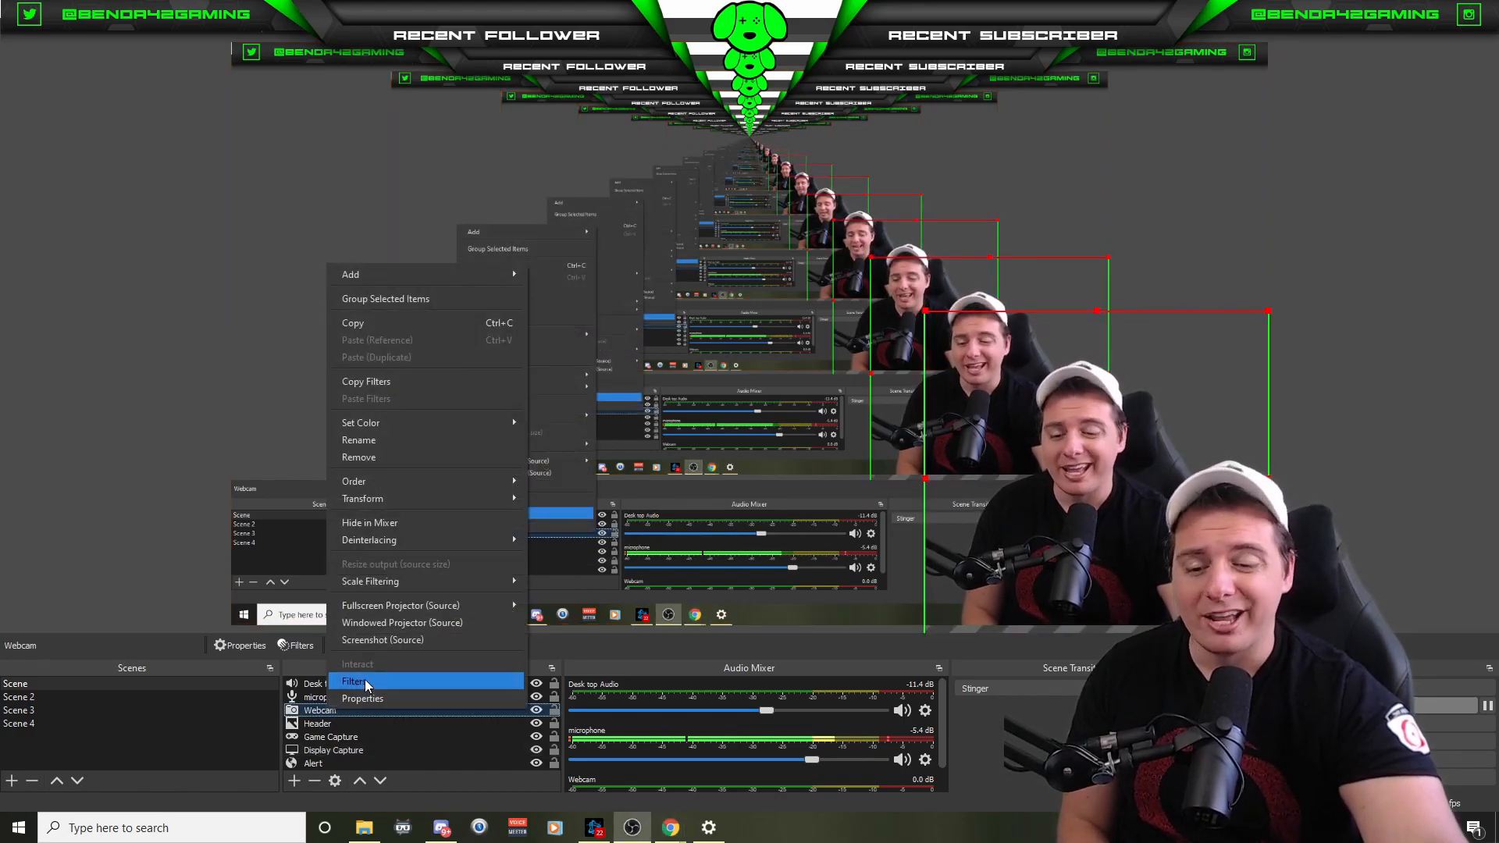
pyautogui.click(355, 681)
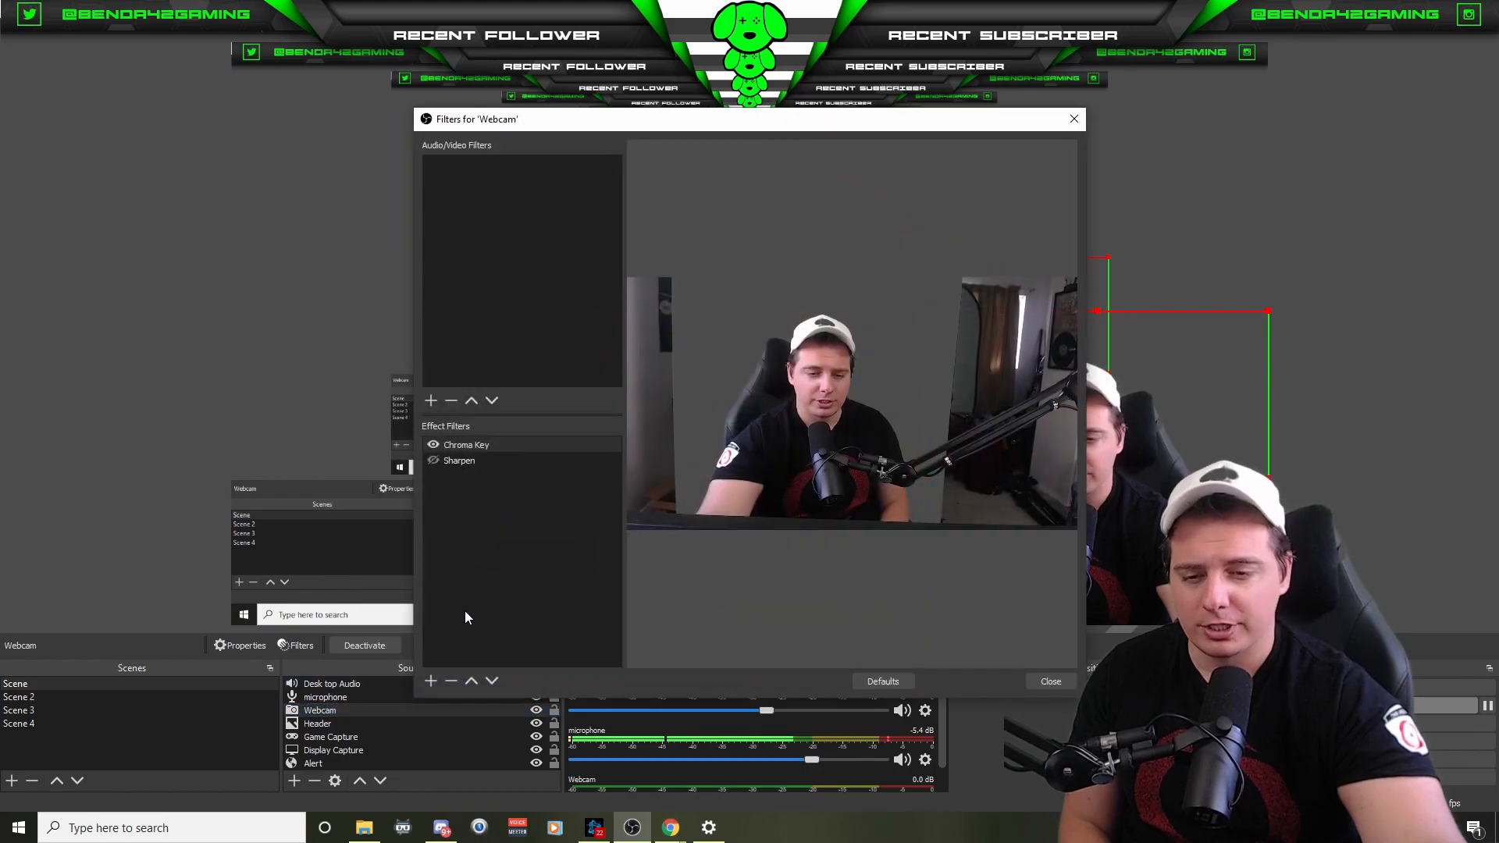
pyautogui.click(429, 399)
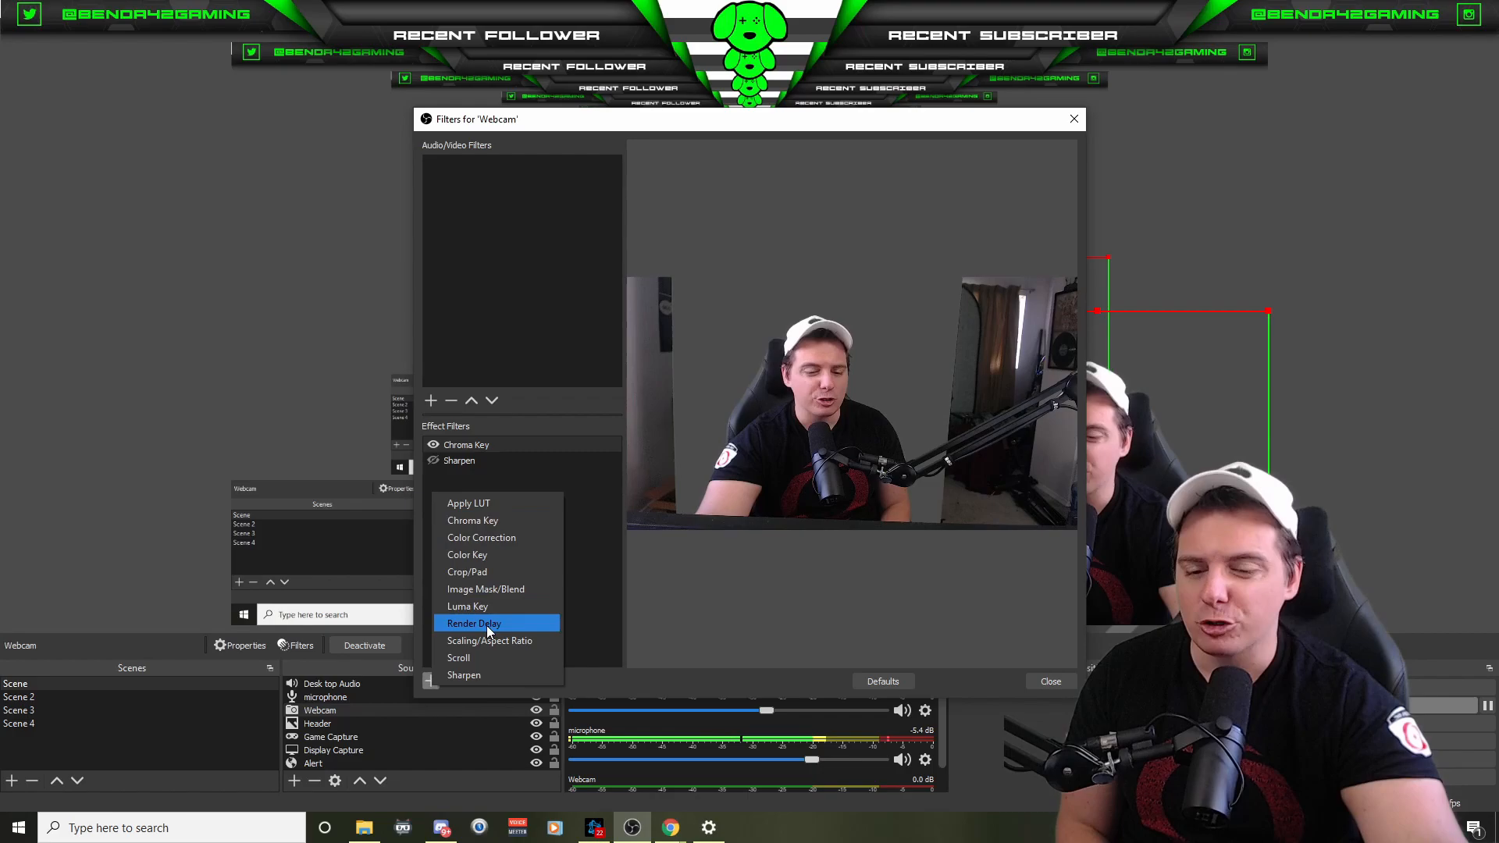
# Add a Render Delay filter to the Webcam with the default name and a 500 ms delay.
pyautogui.click(472, 623)
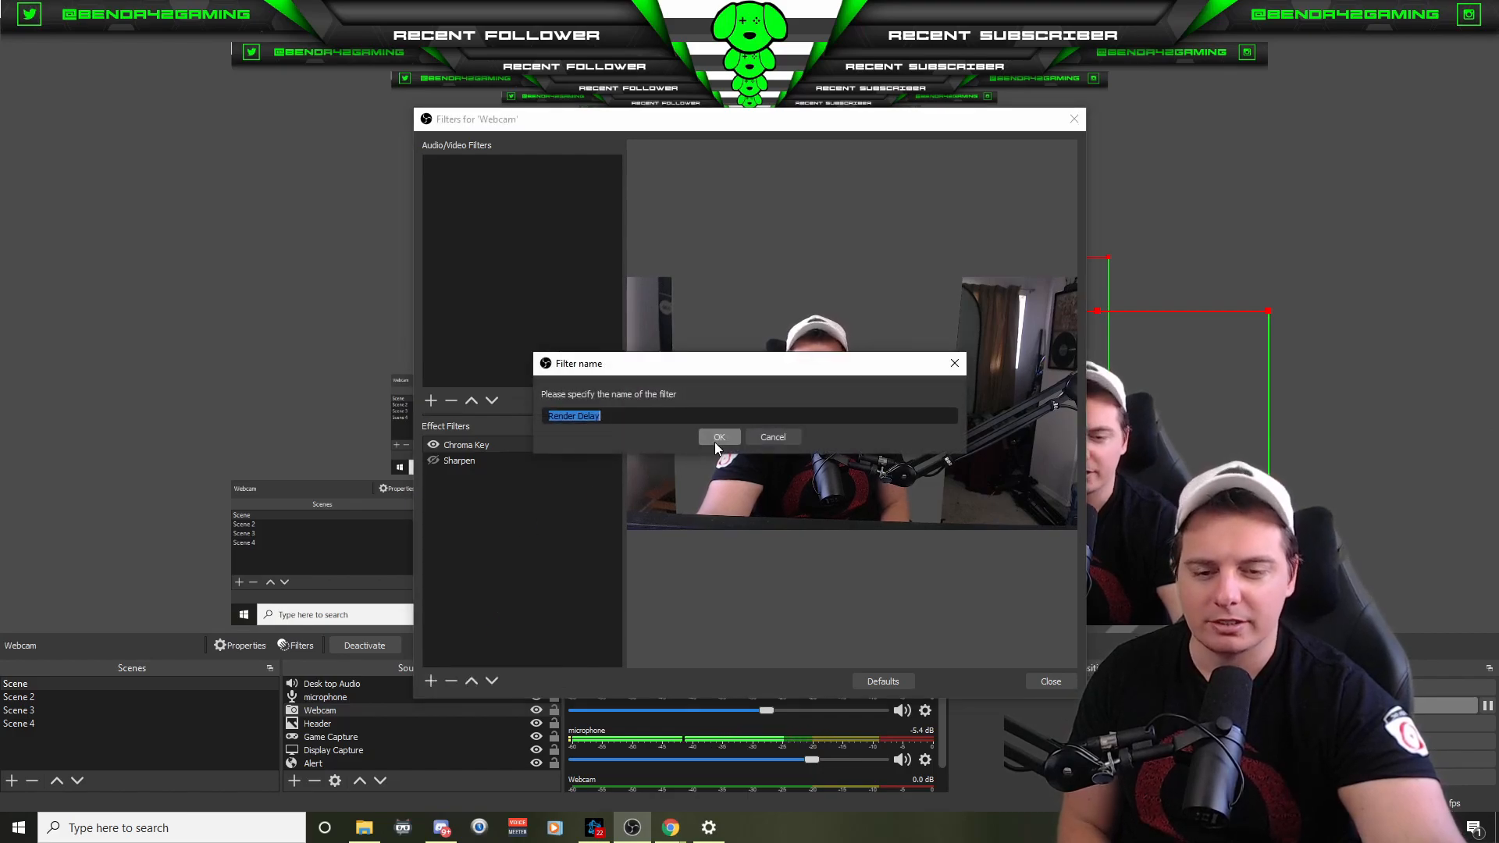
pyautogui.click(719, 438)
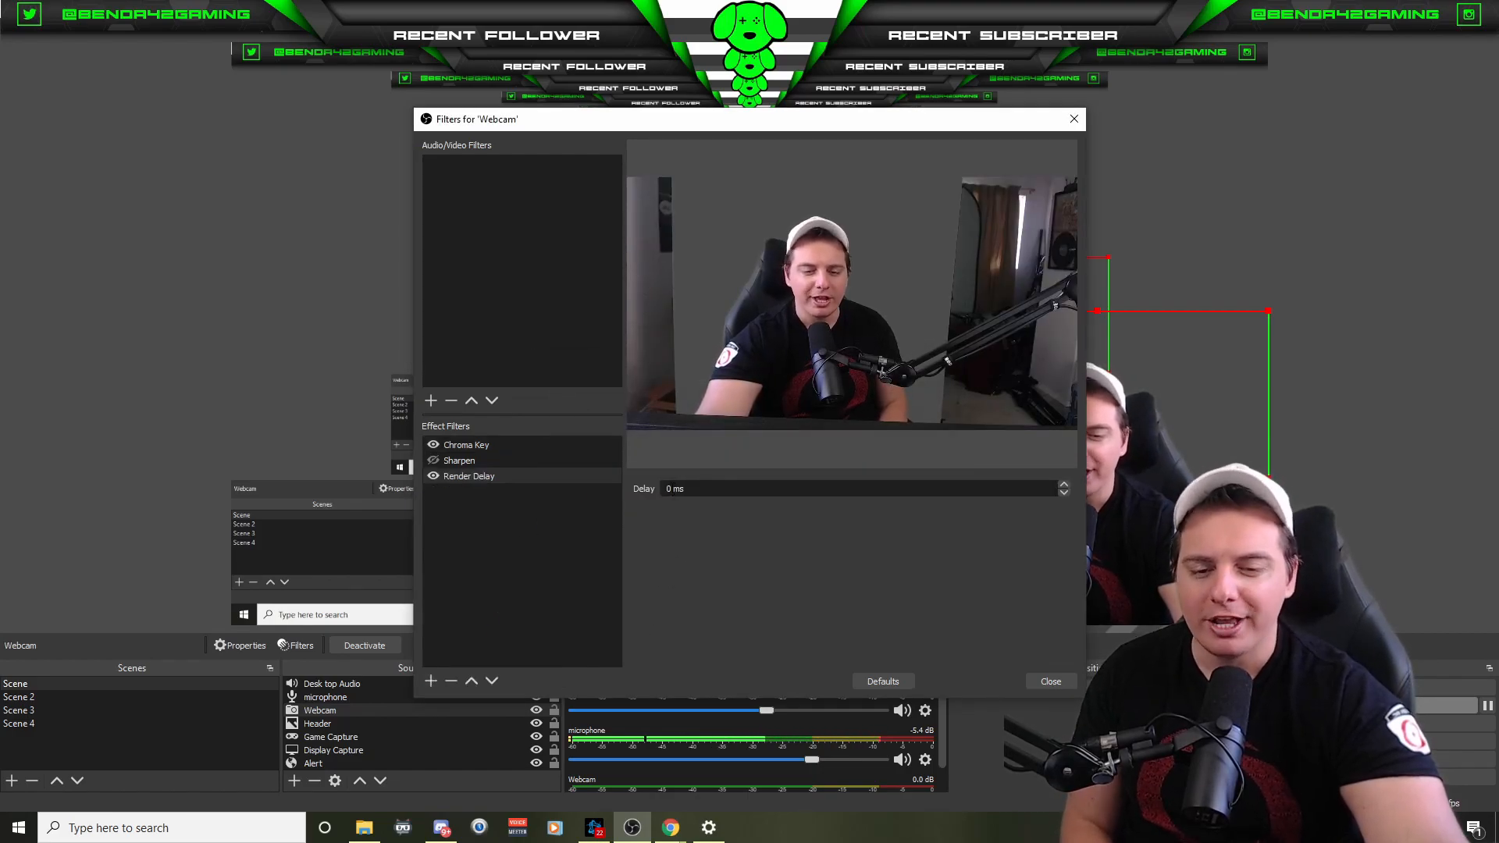
pyautogui.click(1062, 484)
pyautogui.write('500')
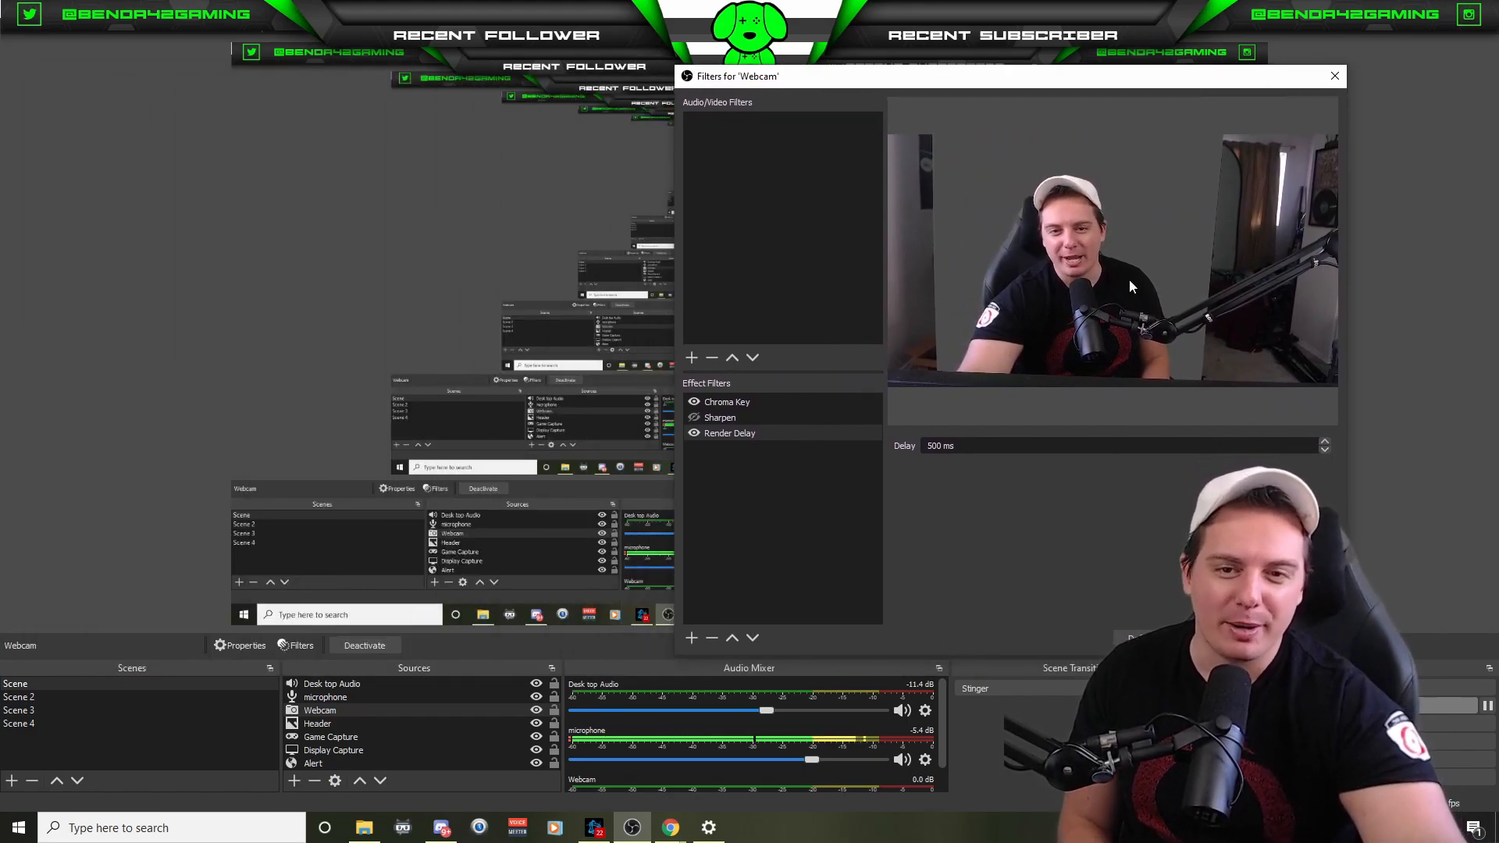
pyautogui.moveTo(980, 433)
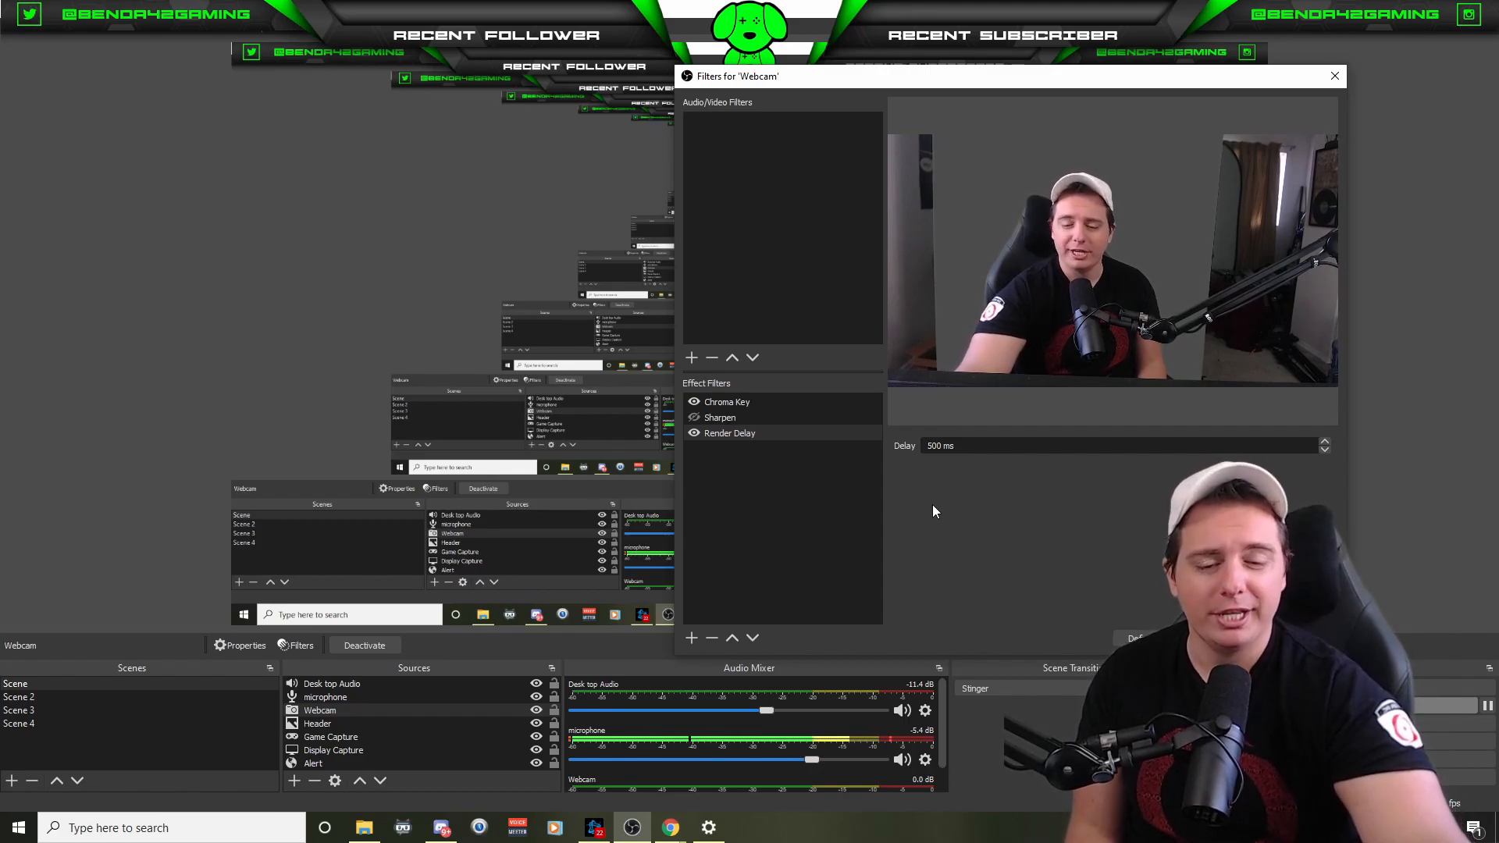
# Stack a second Render Delay filter on the Webcam, keeping its default name.
pyautogui.click(690, 637)
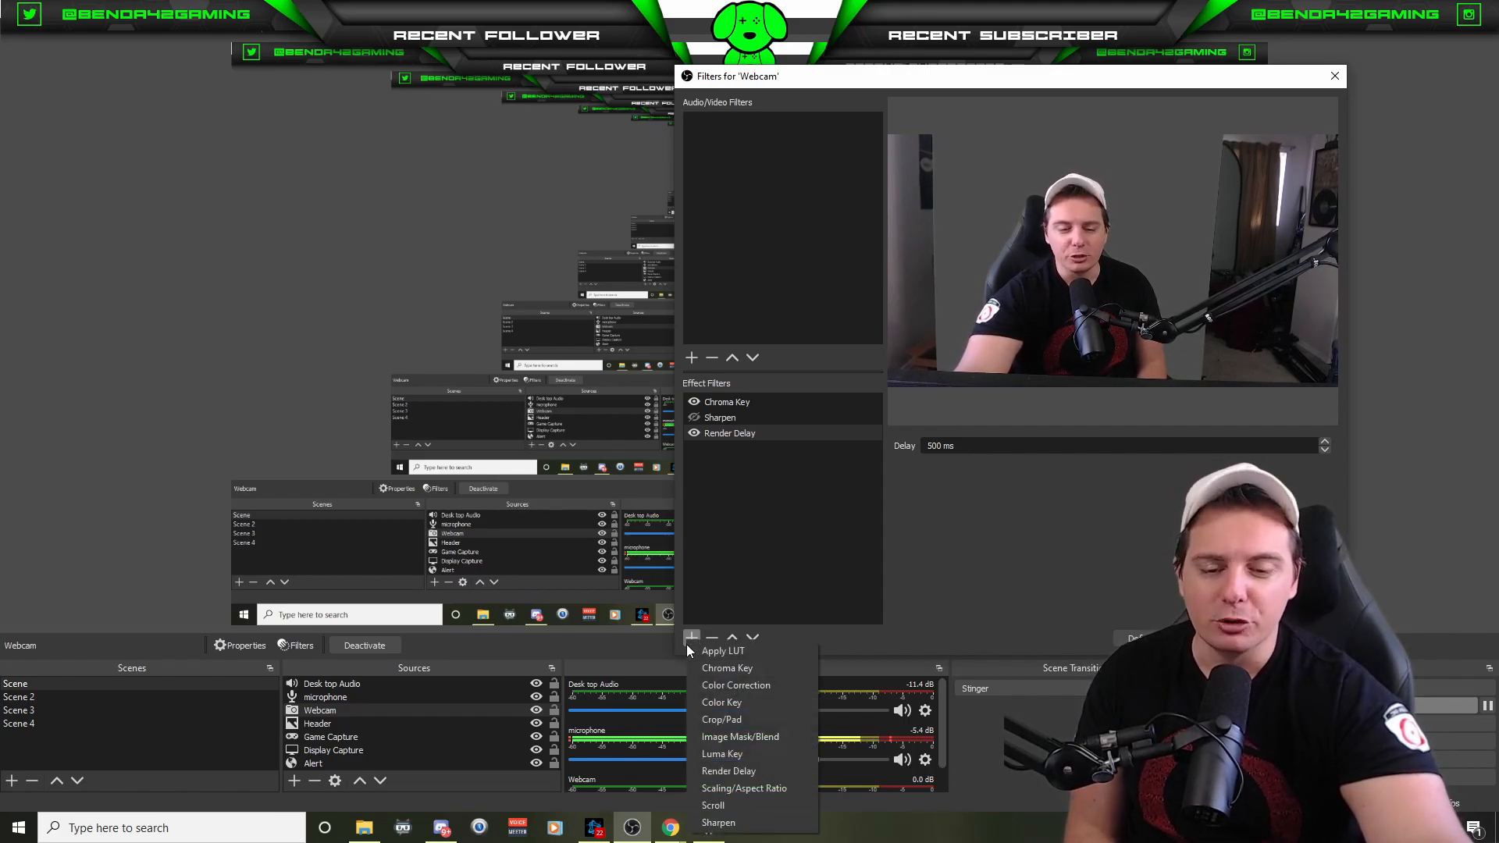
pyautogui.click(730, 770)
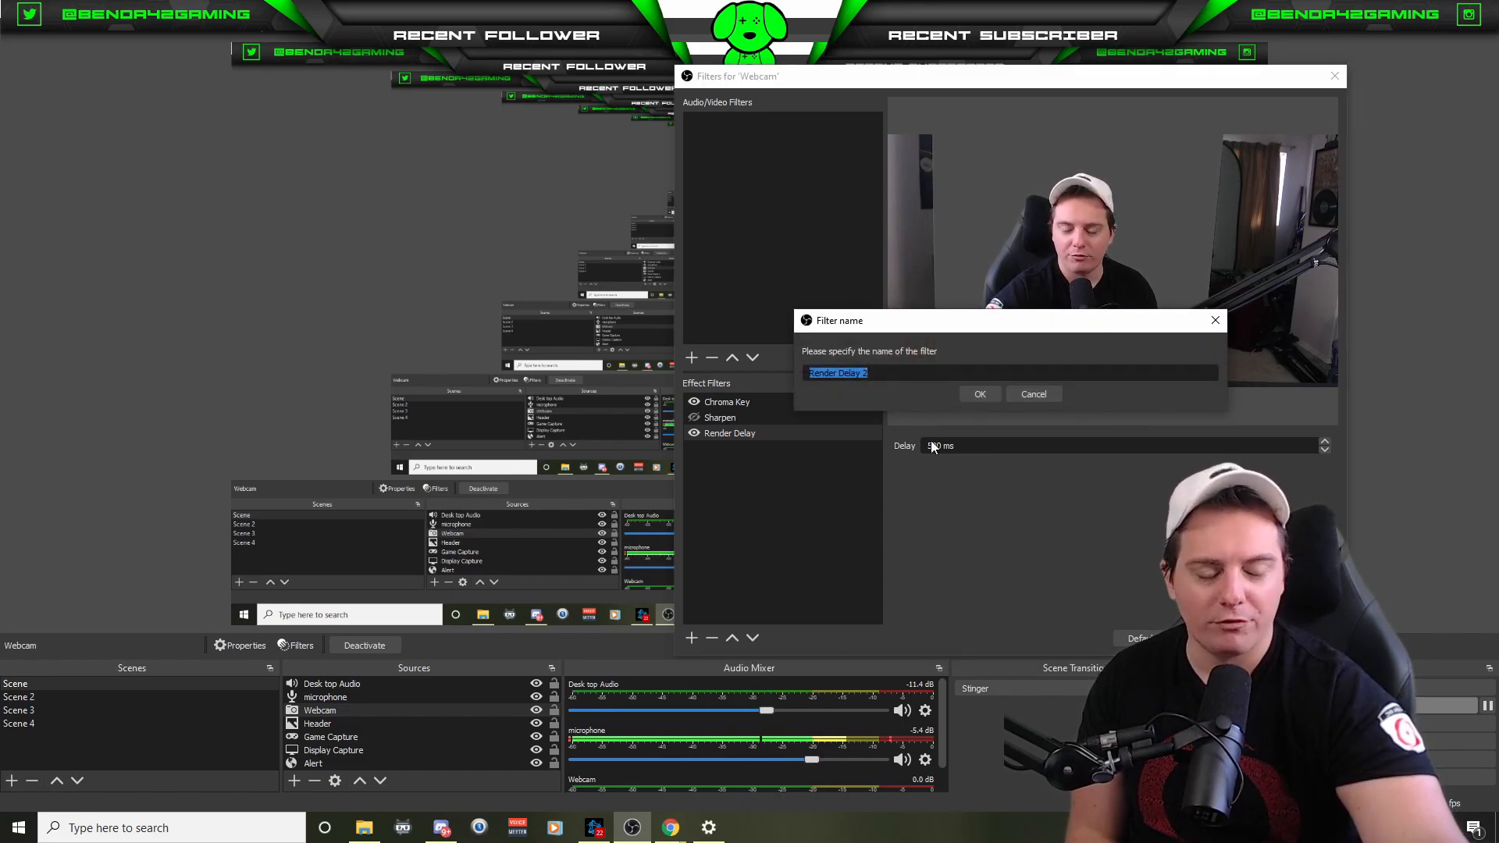
pyautogui.click(979, 393)
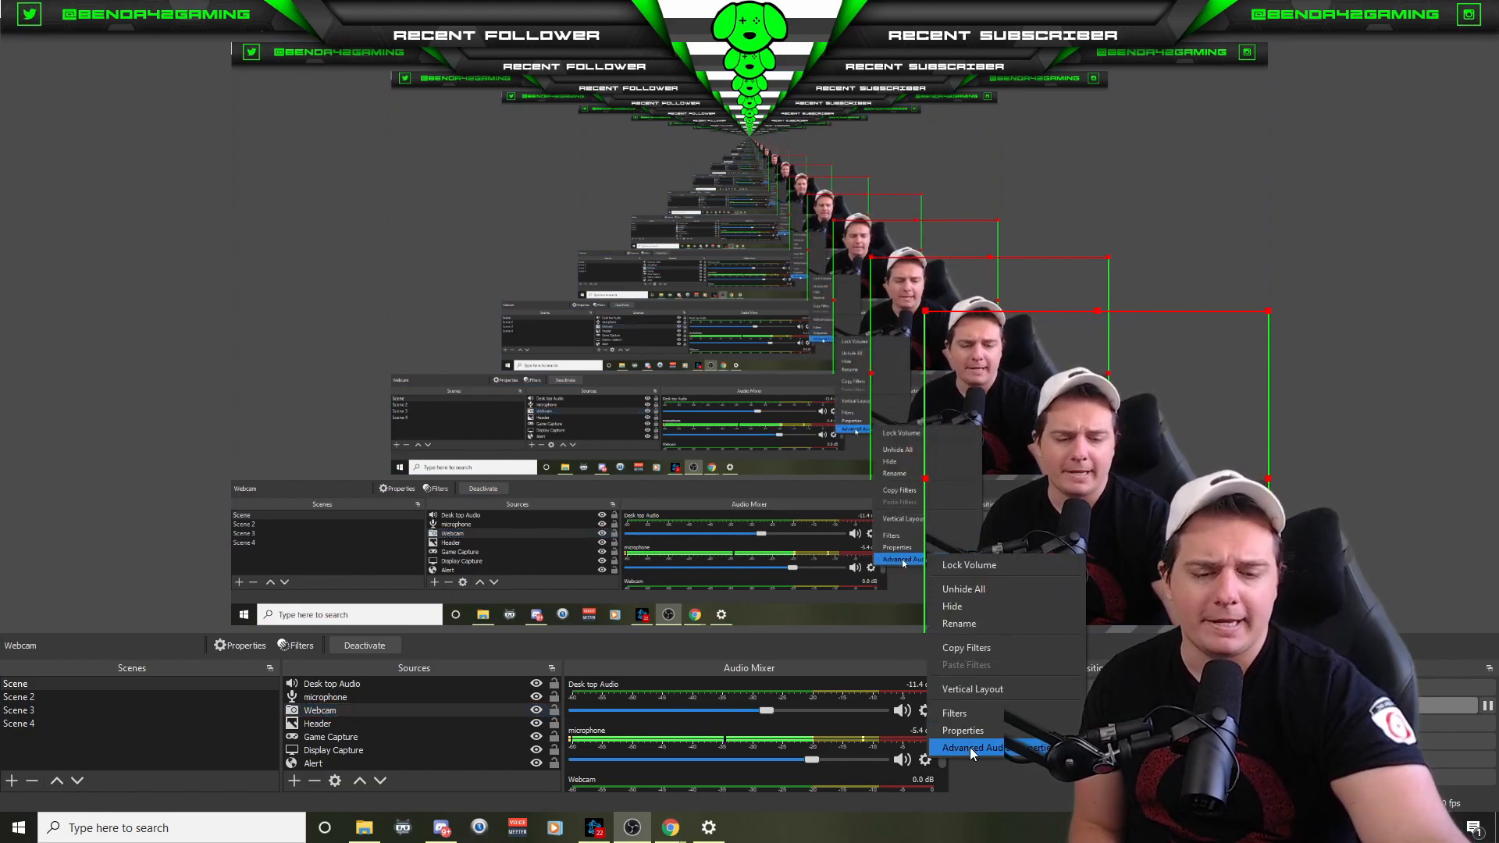
# Set the microphone's Sync Offset to 1000 ms in Advanced Audio Properties.
pyautogui.click(968, 748)
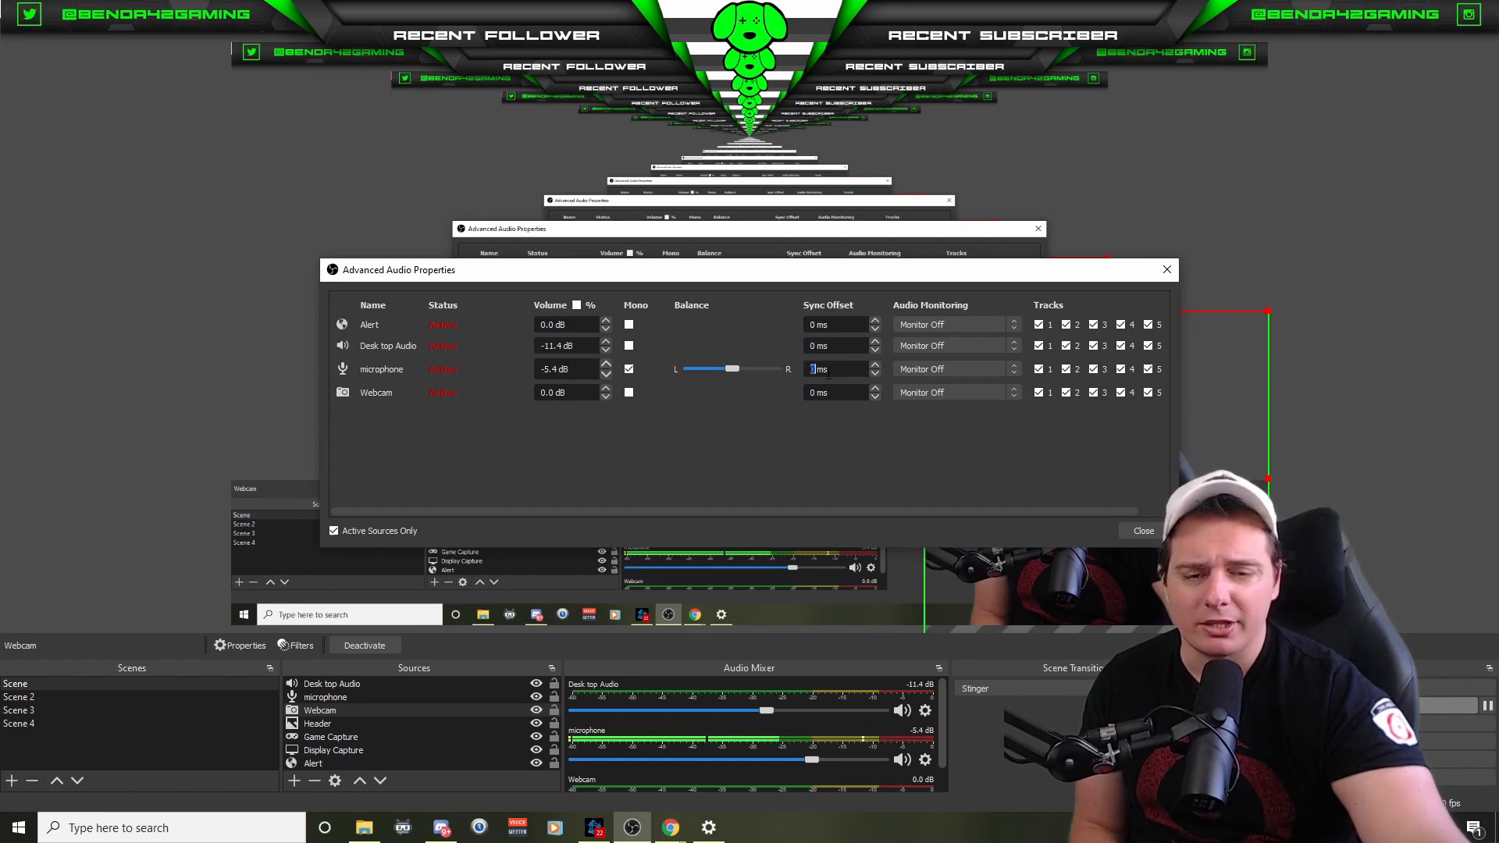
pyautogui.write('1000')
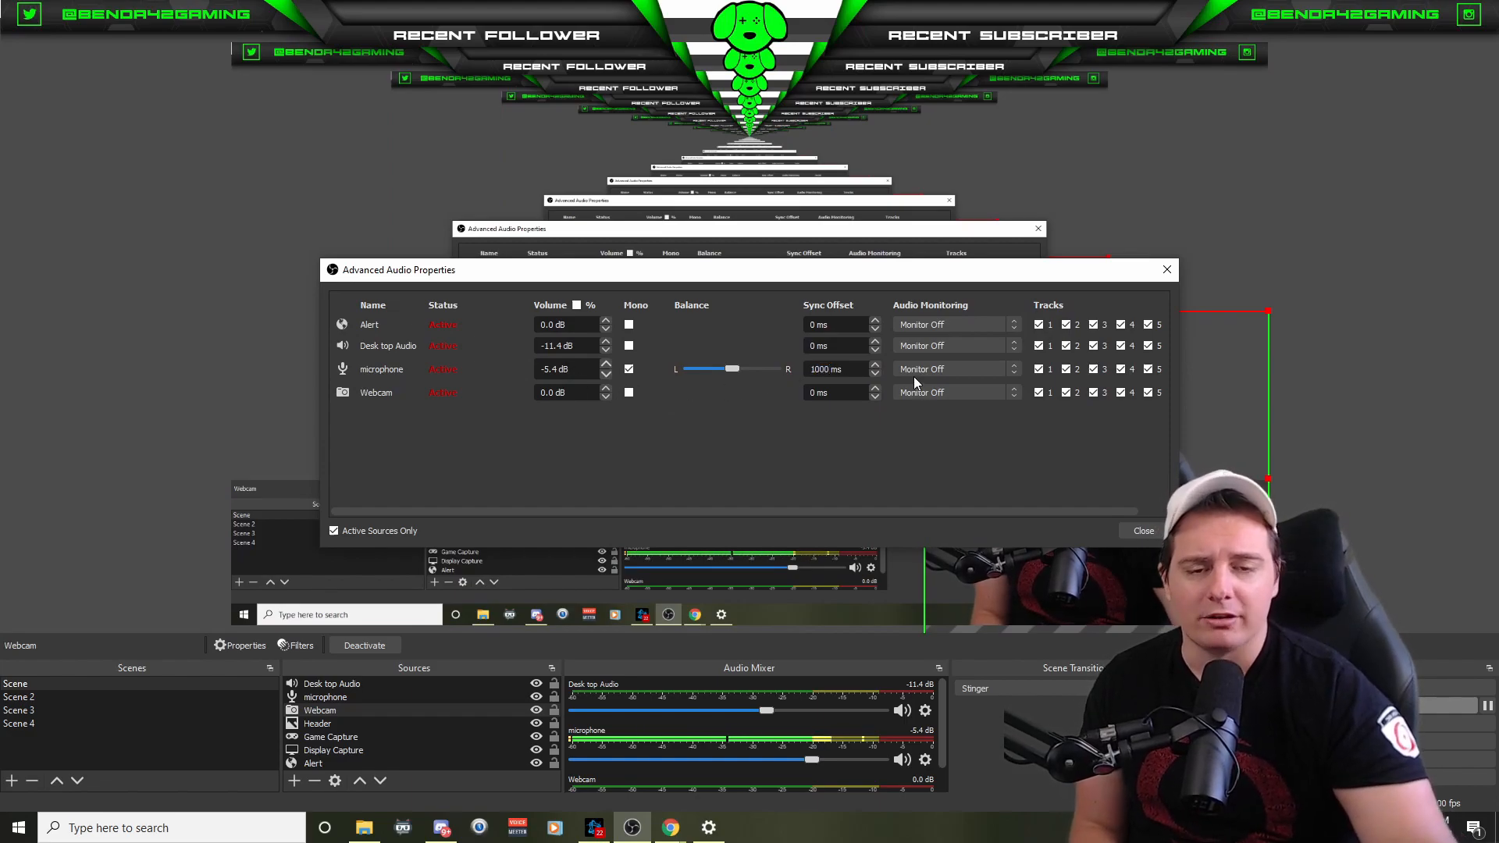